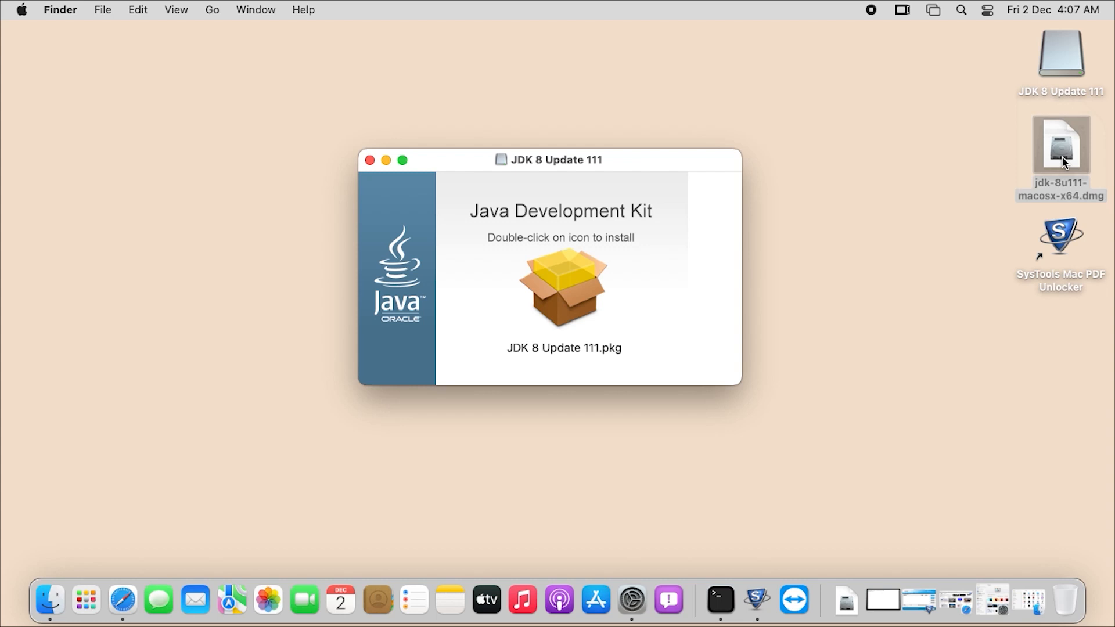
Launch JDK 8 Update 111.pkg from the disk image and start a standard install for all users.
{"action": "left_click", "coordinate": [565, 284]}
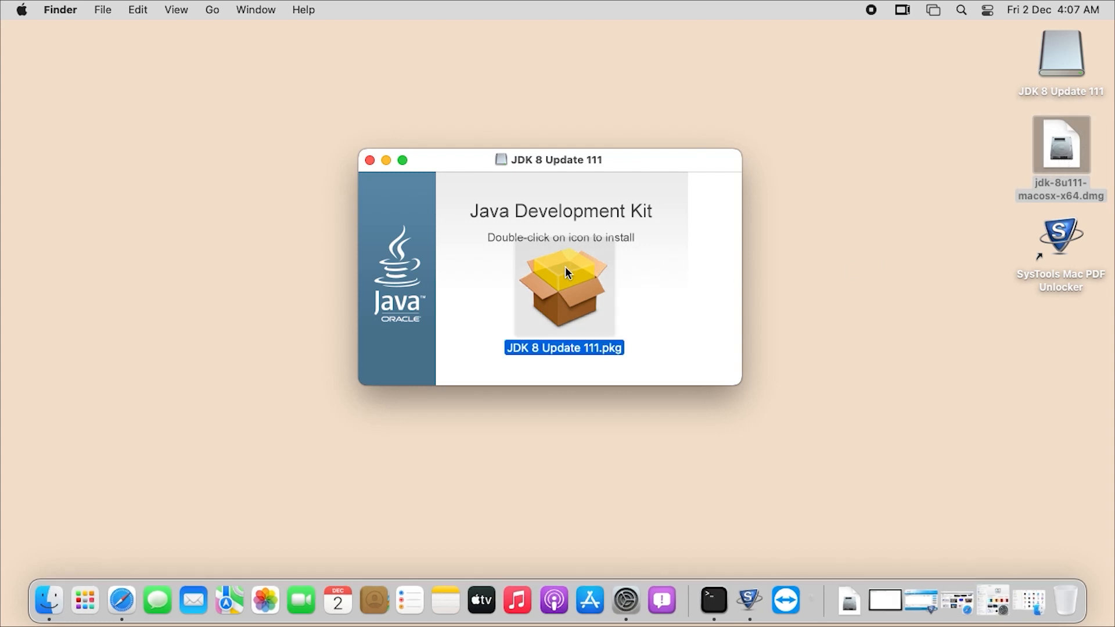
{"action": "double_click", "coordinate": [563, 286]}
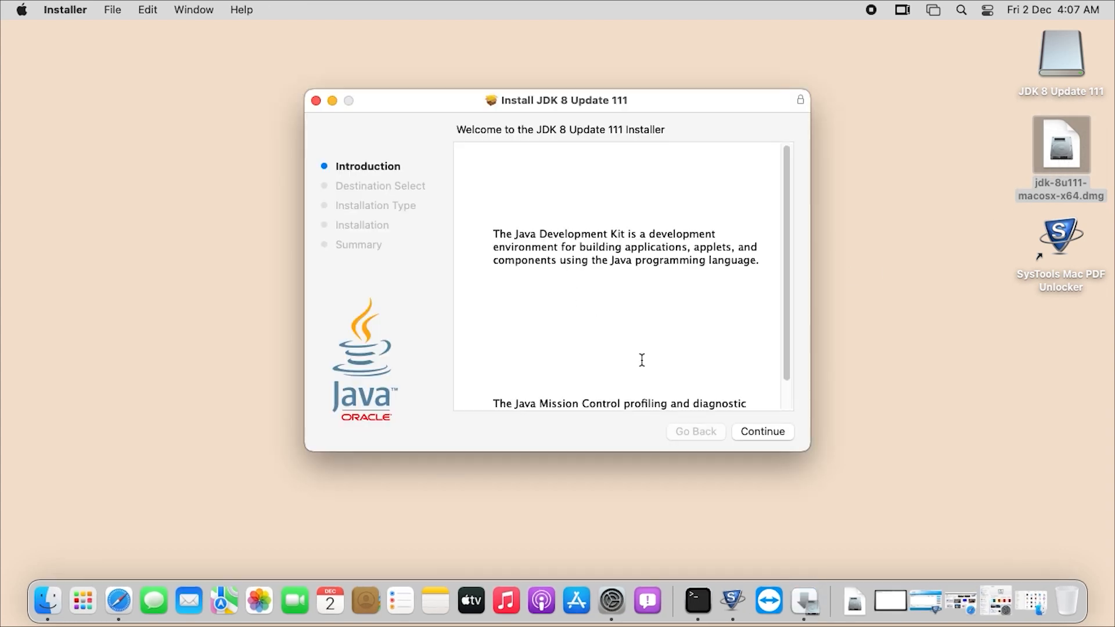
{"action": "left_click", "coordinate": [762, 432]}
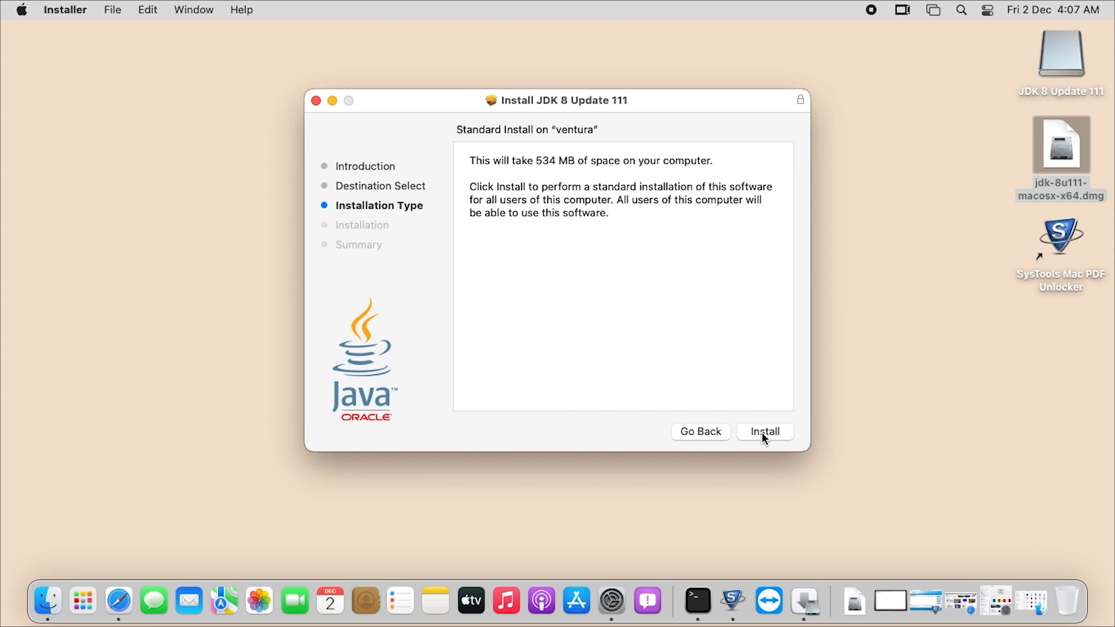
{"action": "left_click", "coordinate": [764, 432]}
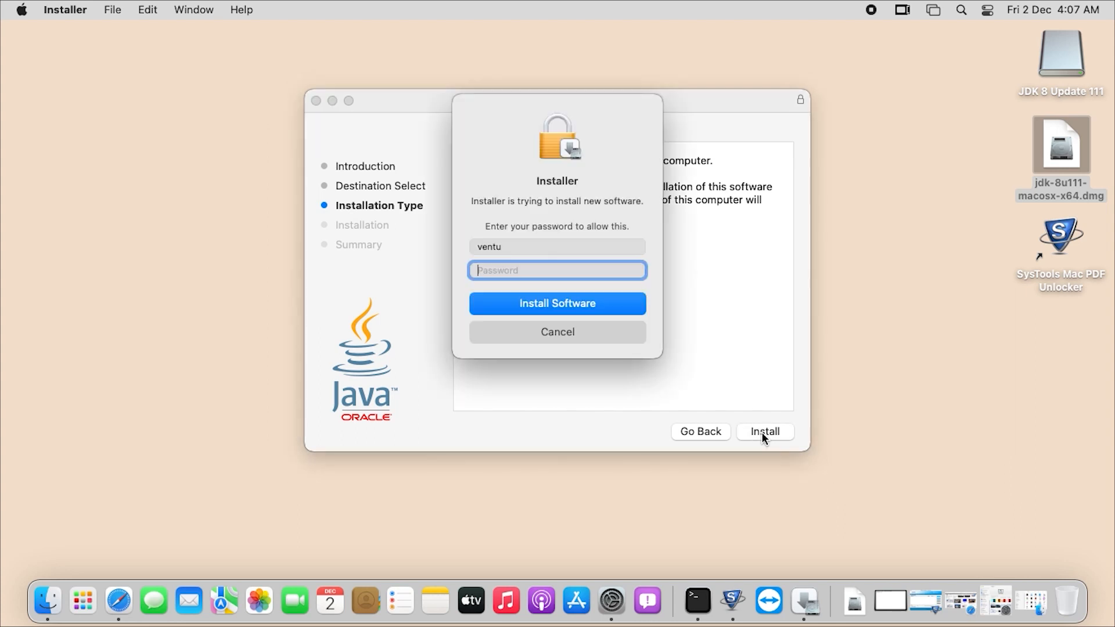
Enter the administrator password and authorize the JDK software installation.
{"action": "type", "text": "•••"}
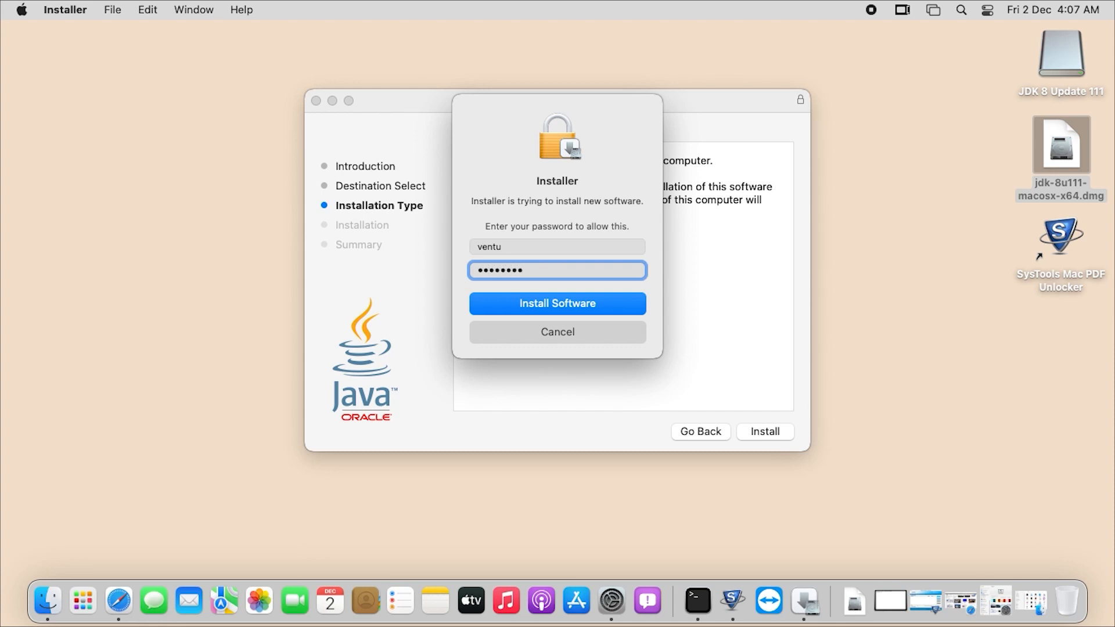
{"action": "left_click", "coordinate": [556, 303]}
{"action": "type", "text": "ja"}
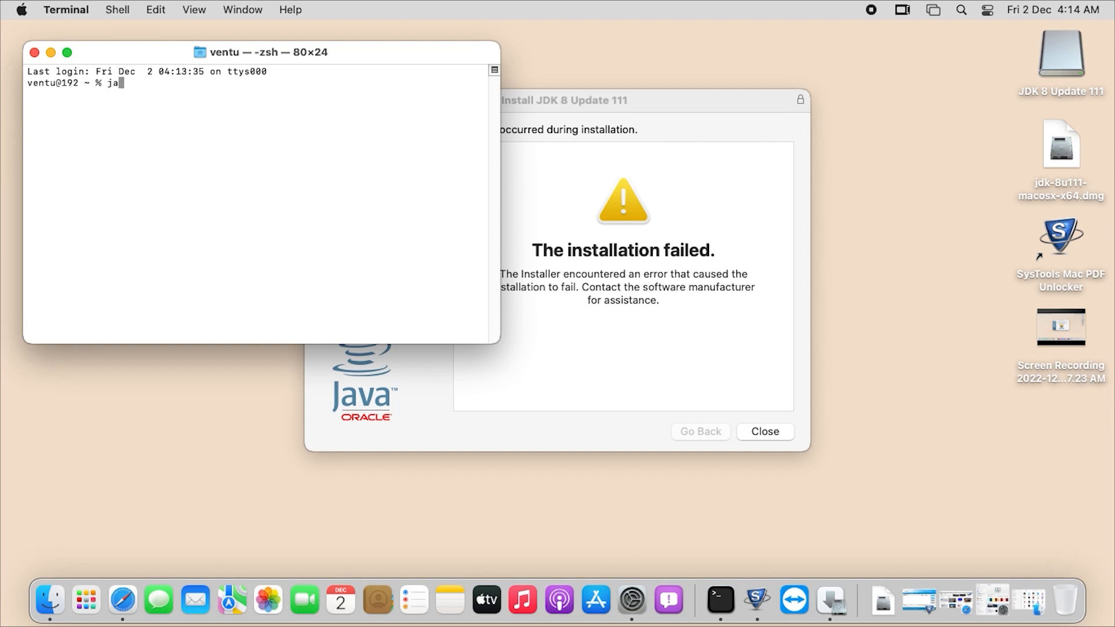
Run java -version in Terminal, confirming Java 1.8.0_111 is installed.
{"action": "type", "text": "va"}
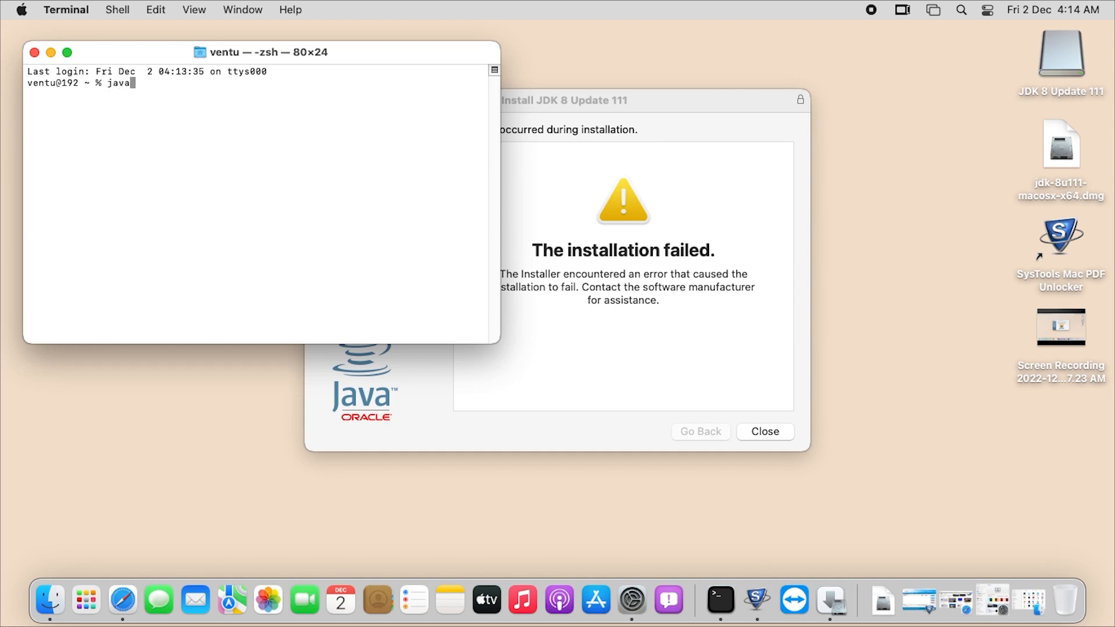
{"action": "type", "text": "-version"}
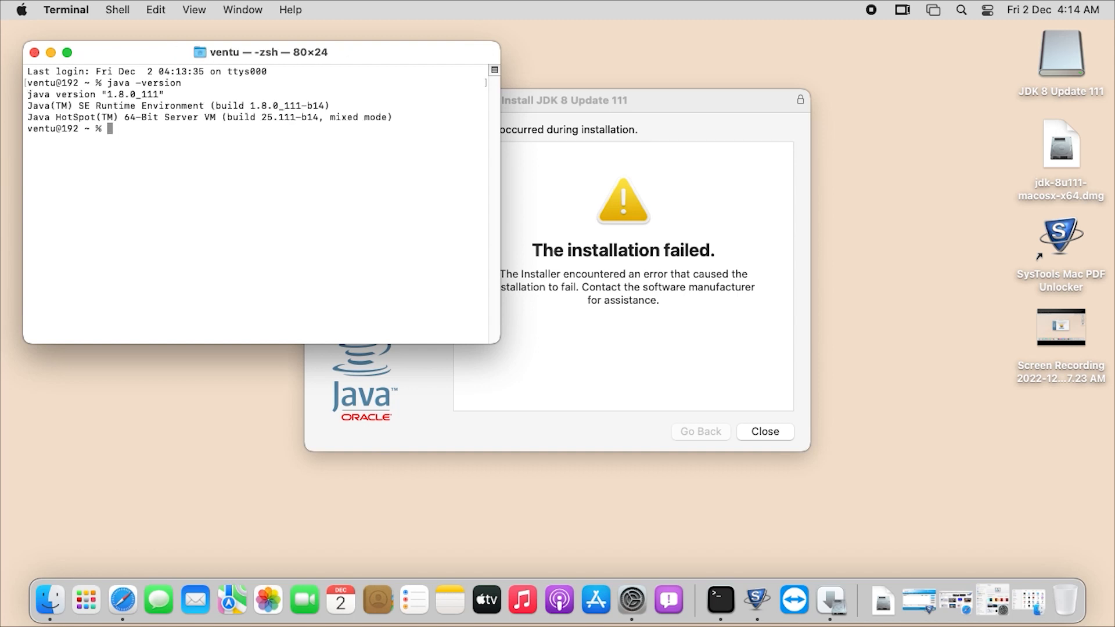
{"action": "left_click_drag", "start_coordinate": [27, 106], "coordinate": [329, 105]}
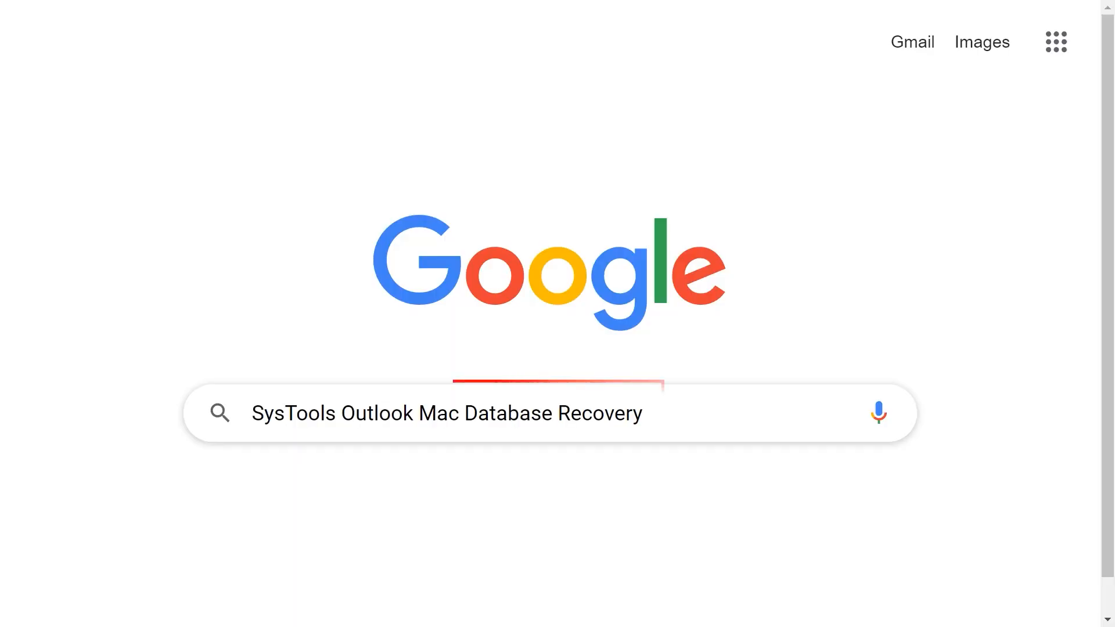
Search Google for SysTools Outlook Mac Database Recovery, visit the systoolsgroup.com result, and launch the desktop shortcut.
{"action": "left_click", "coordinate": [446, 412]}
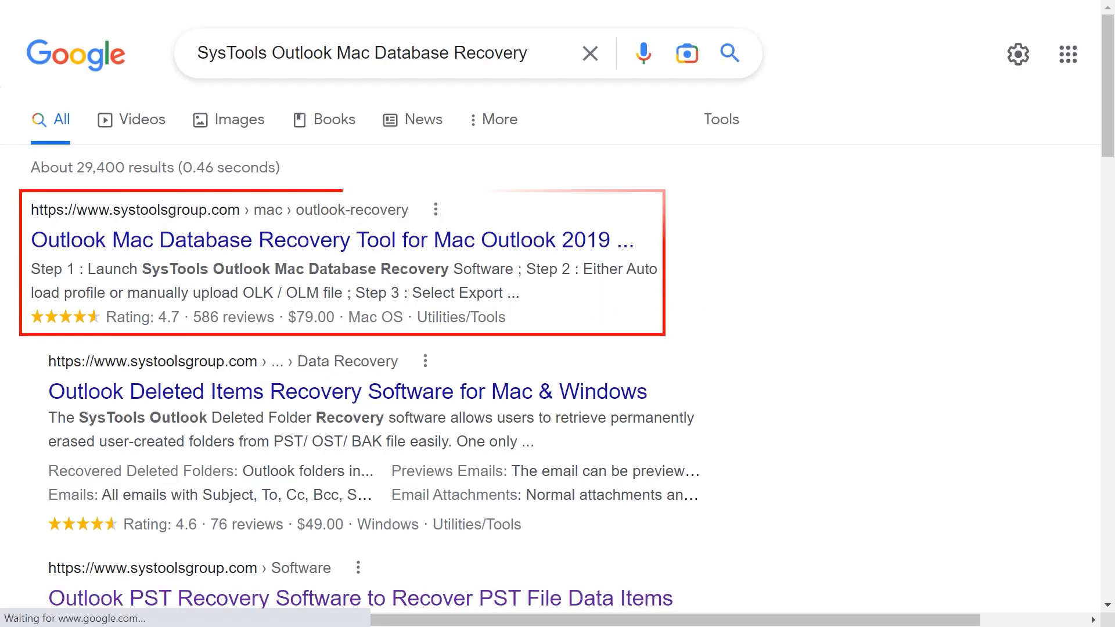
{"action": "left_click", "coordinate": [334, 239]}
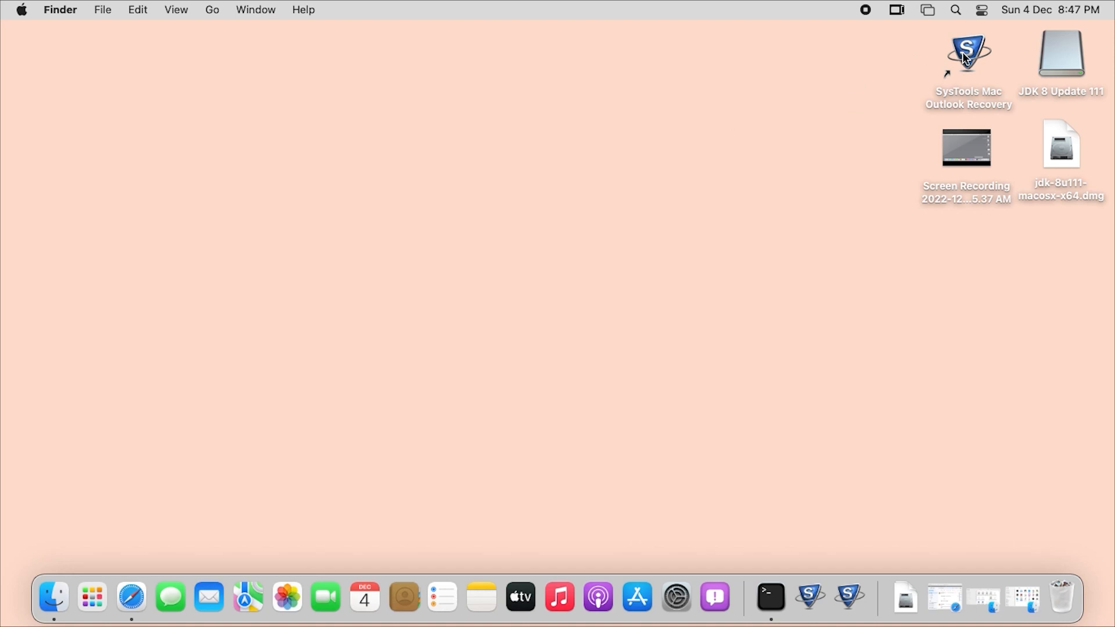
{"action": "double_click", "coordinate": [967, 52]}
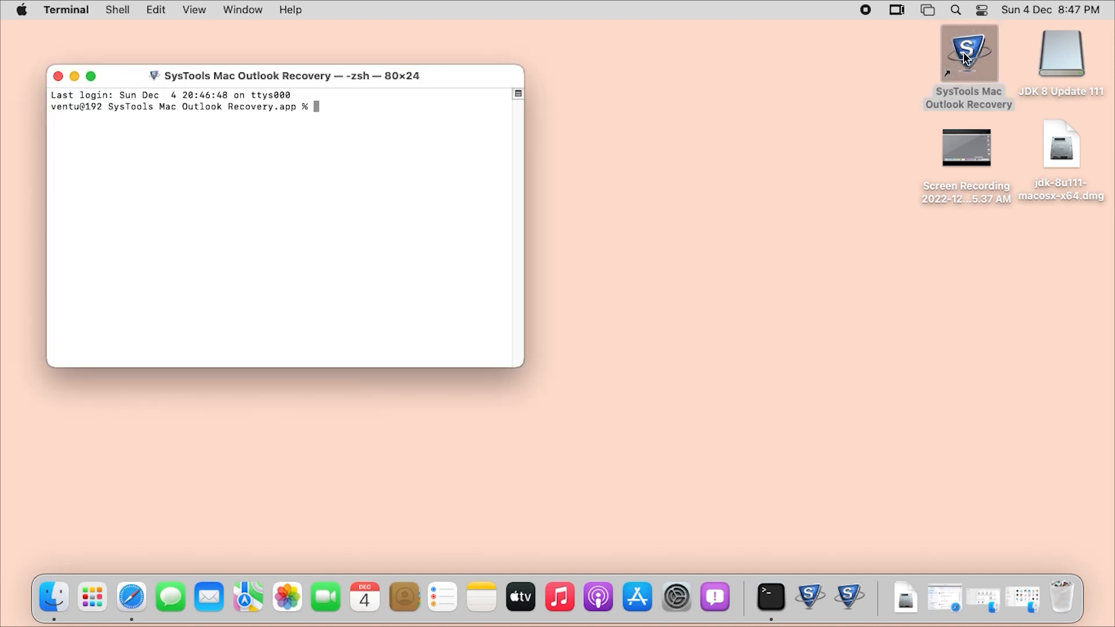
{"action": "mouse_move", "coordinate": [551, 70]}
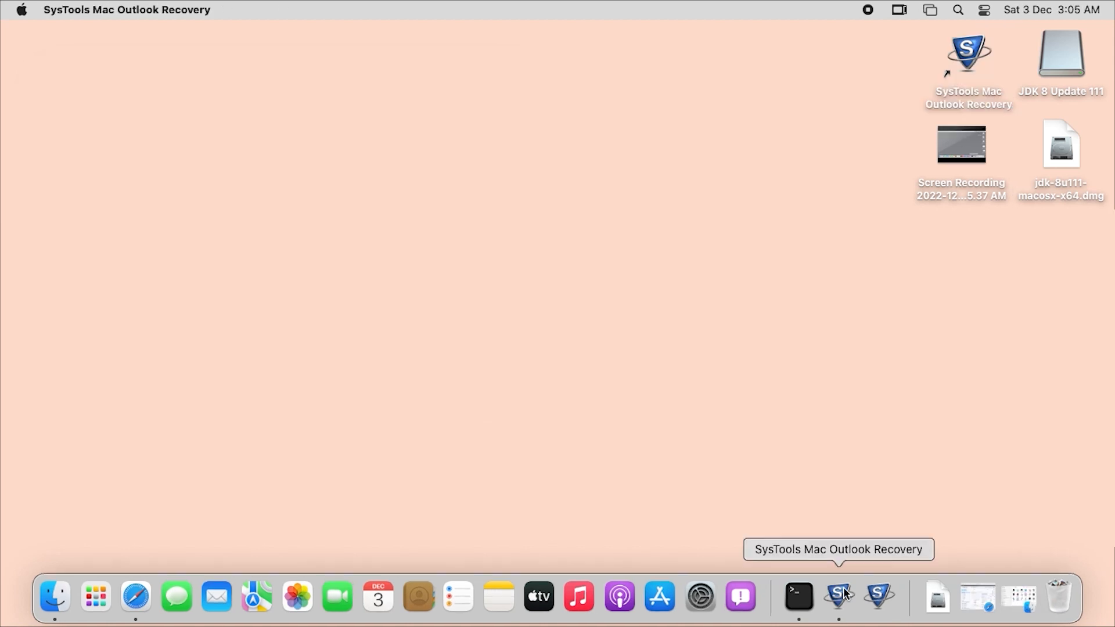
{"action": "mouse_move", "coordinate": [839, 596]}
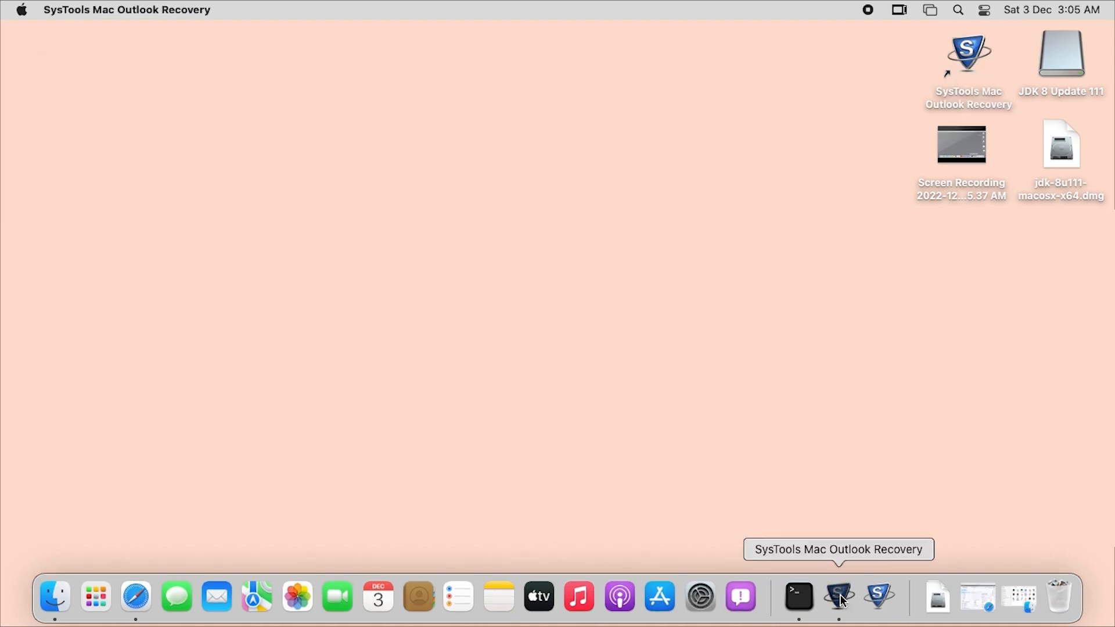
Launch SysTools Mac Outlook Recovery from the Dock to its splash screen.
{"action": "left_click", "coordinate": [837, 595]}
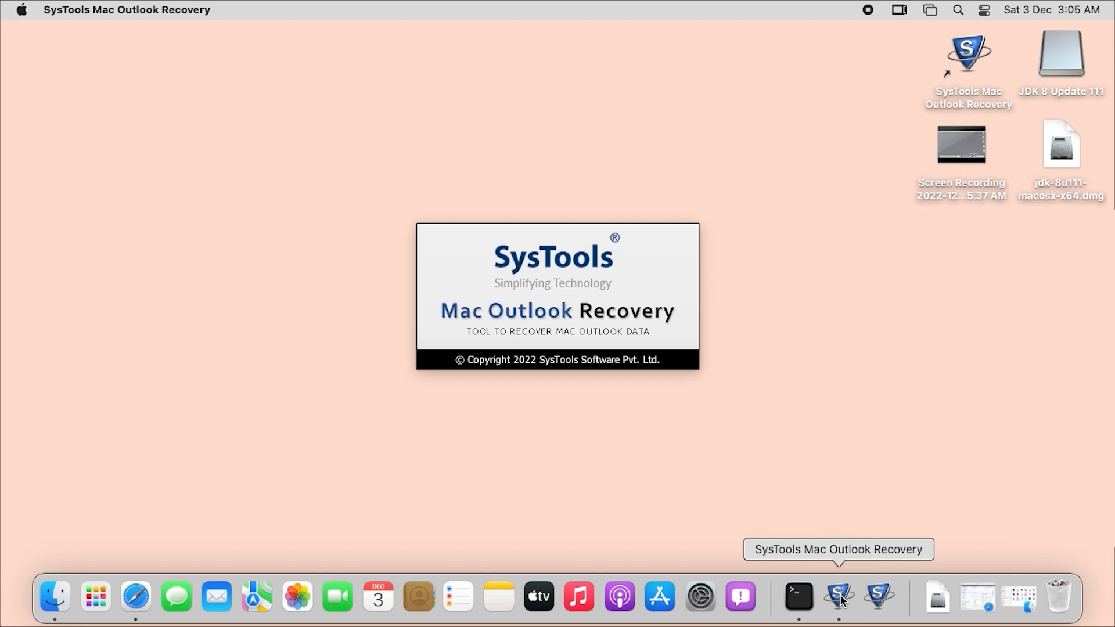